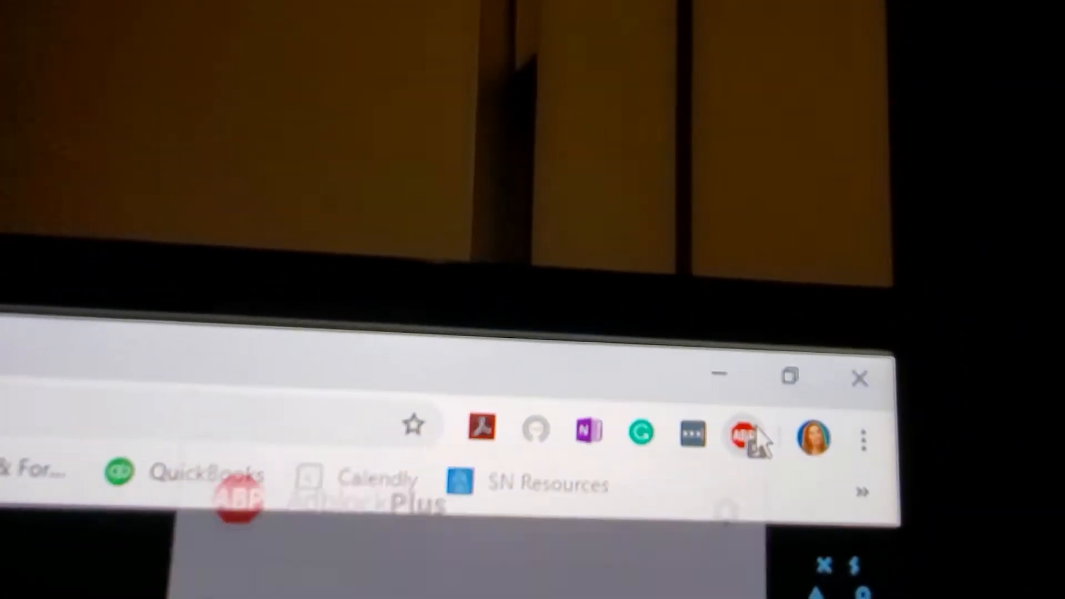
Toggle Adblock Plus blocking for littlebigsnake.com off then on, without refreshing
click(744, 426)
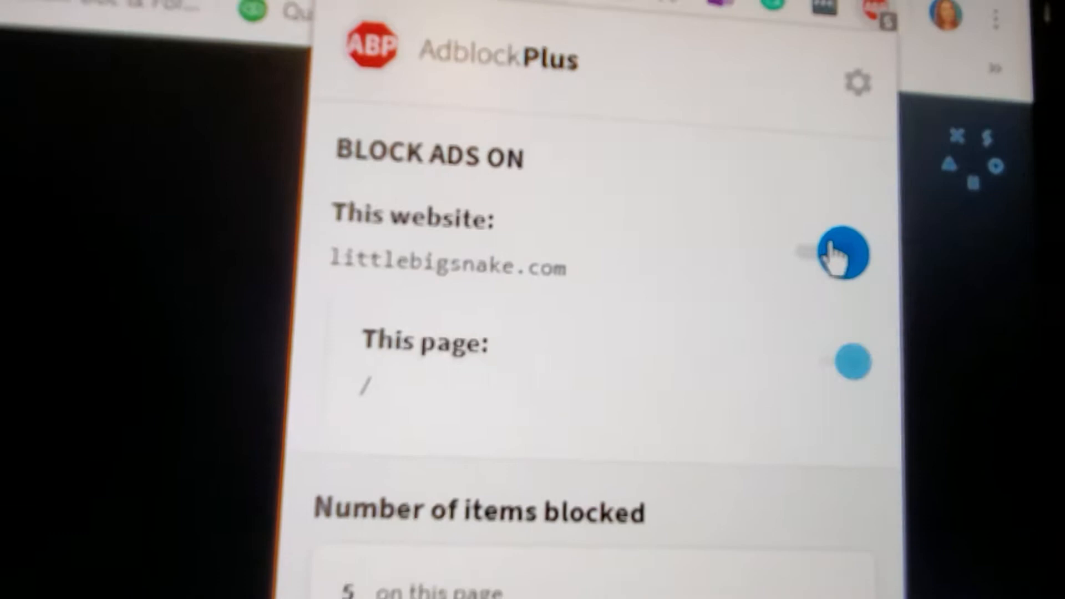
click(845, 253)
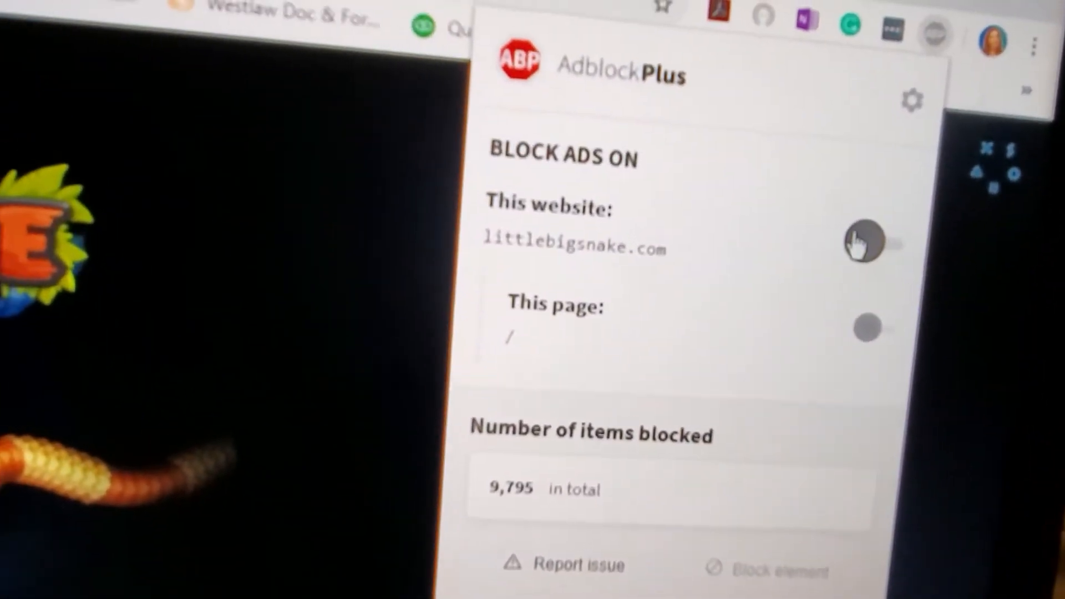
click(865, 240)
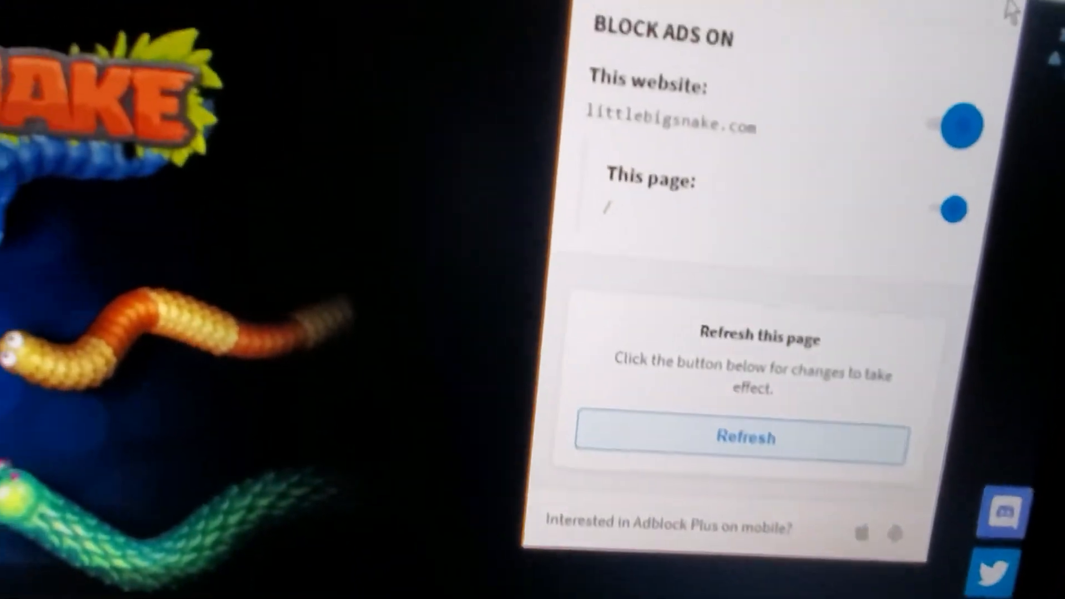
Return to the game and play until the 'Oops!' extra-life countdown appears
click(743, 437)
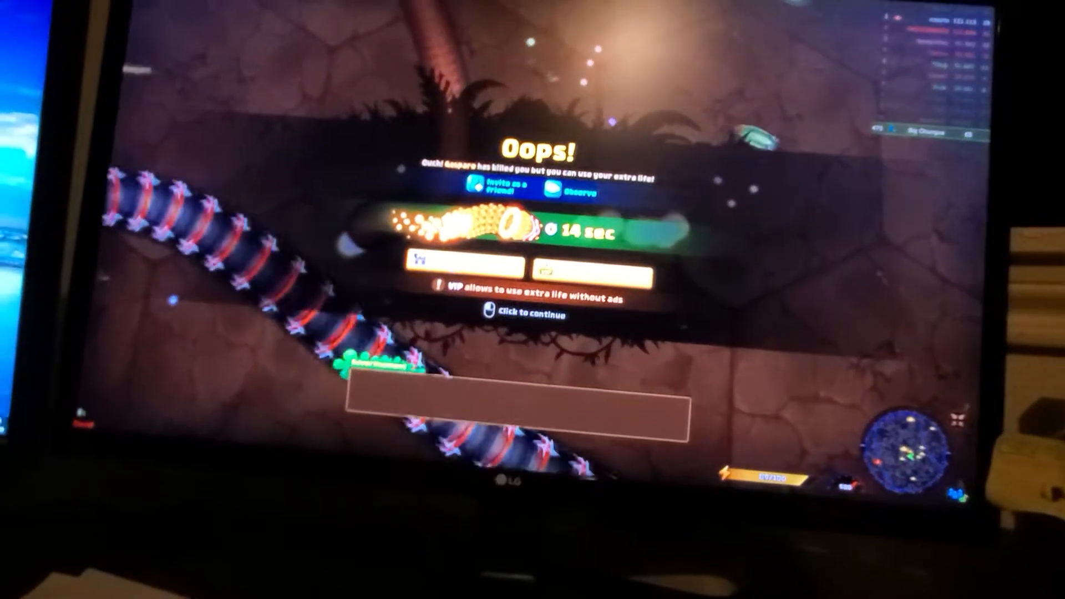
Accept the extra life and resume with a fresh snake, no ad shown
click(526, 313)
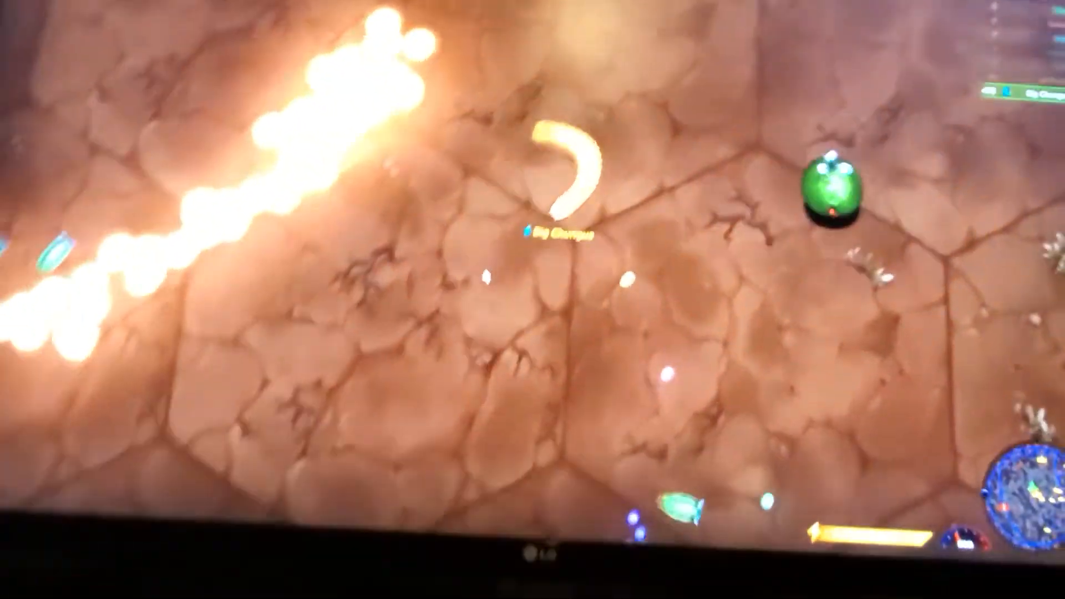